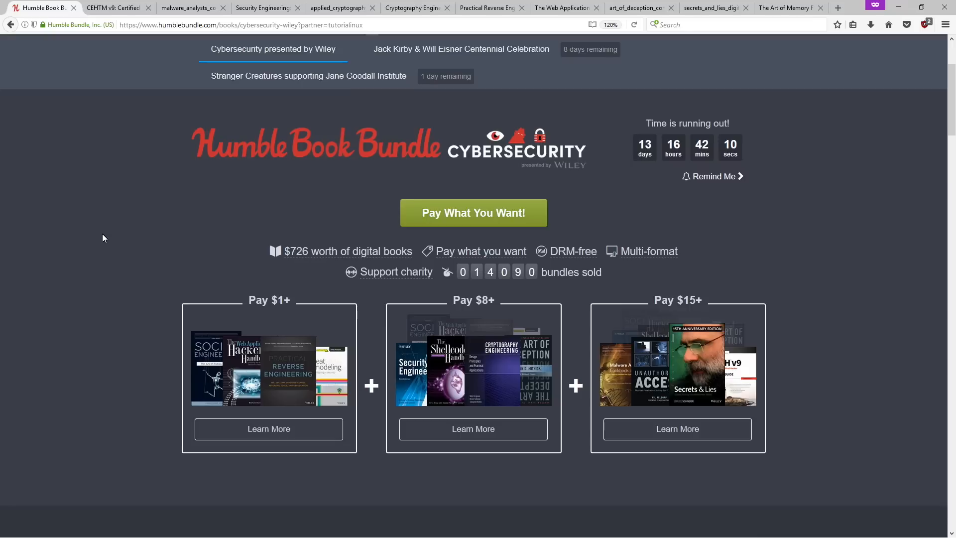
{"action": "mouse_move", "coordinate": [201, 146]}
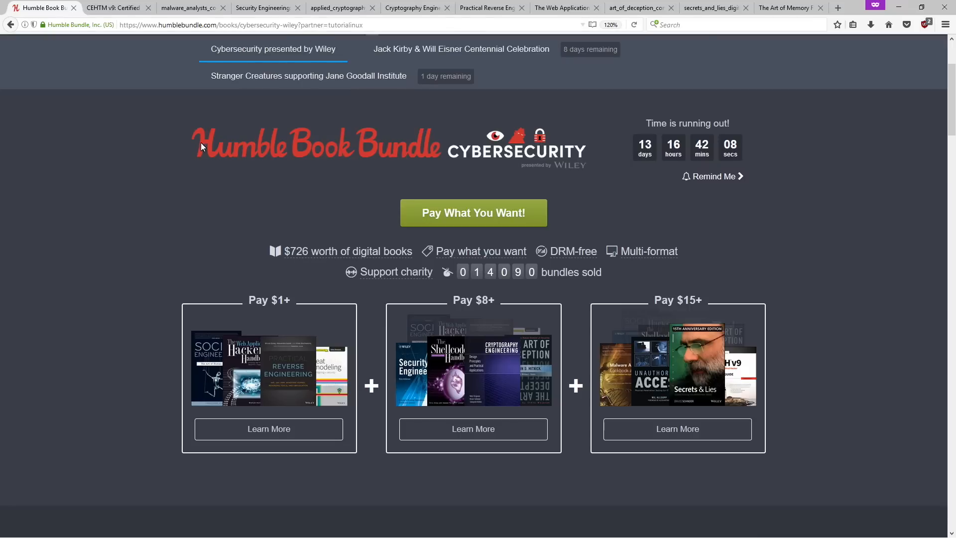
{"action": "mouse_move", "coordinate": [111, 321]}
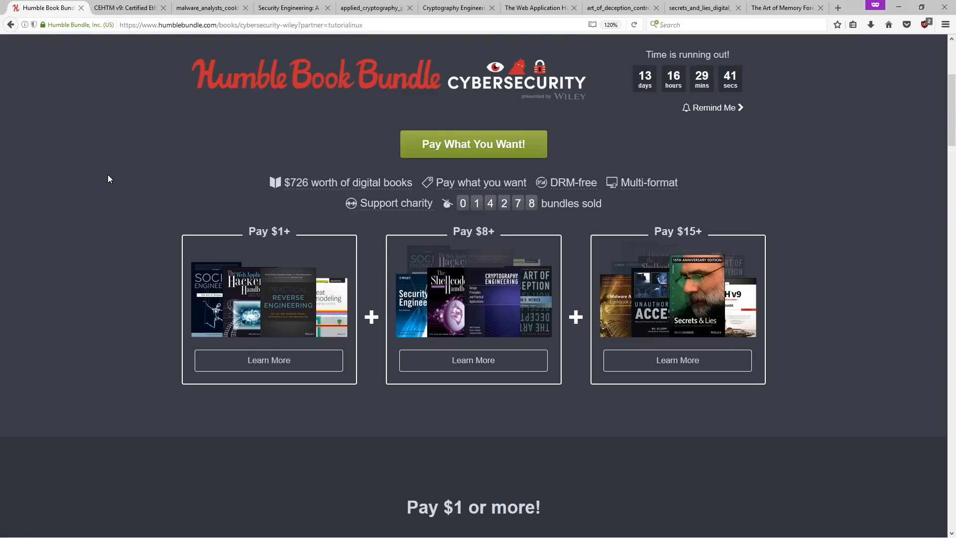
Scroll the Cybersecurity bundle page through the Pay $1+, $8+ and $15+ book tiers.
{"action": "scroll", "scroll_direction": "down", "scroll_amount": 3}
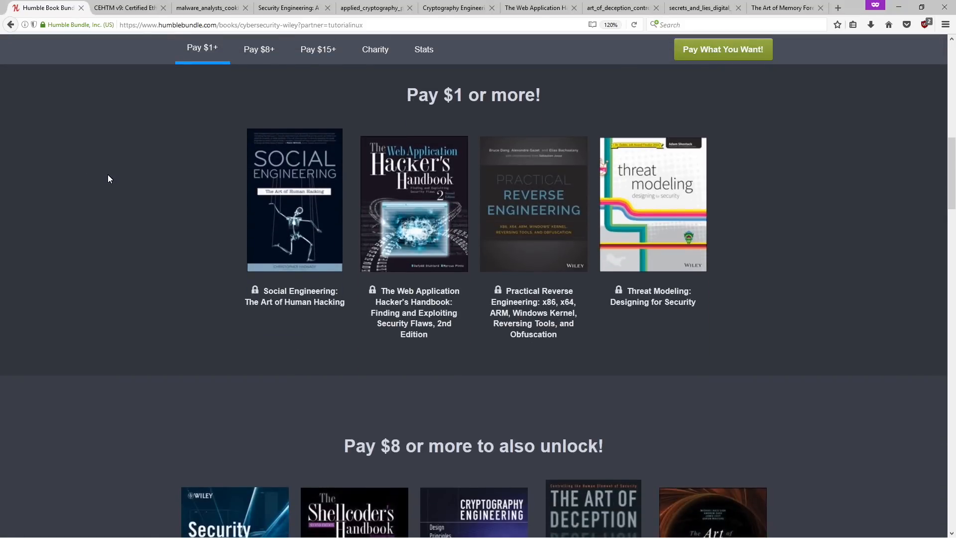
{"action": "left_click", "coordinate": [258, 49]}
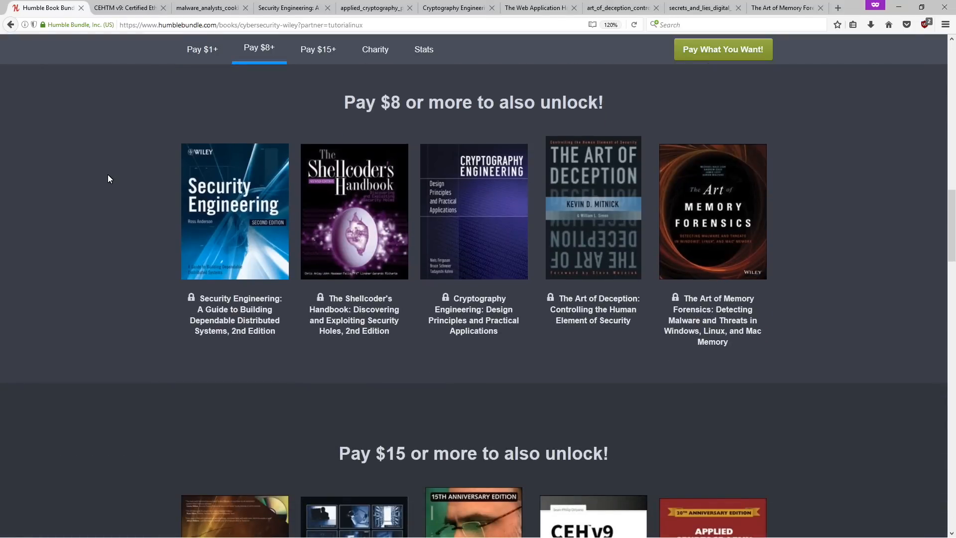
{"action": "scroll", "scroll_direction": "down", "scroll_amount": 3}
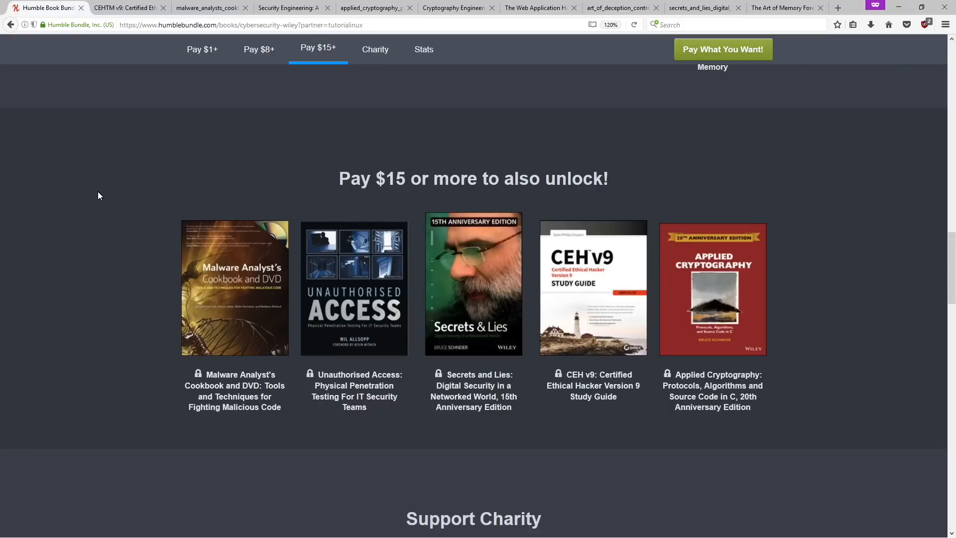
Show the CEH v9 study guide and read its Contents through Chapters 3 and 4.
{"action": "left_click", "coordinate": [119, 8]}
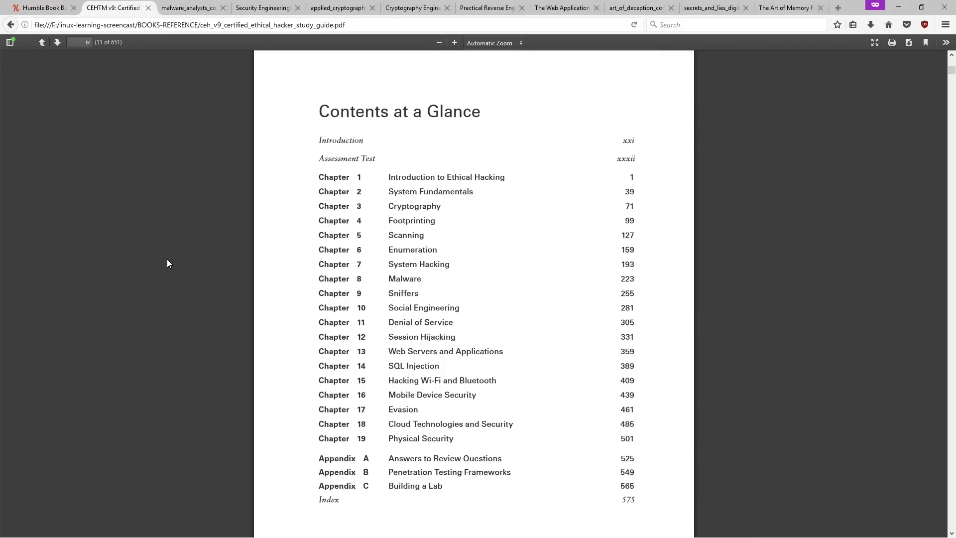
{"action": "mouse_move", "coordinate": [739, 263]}
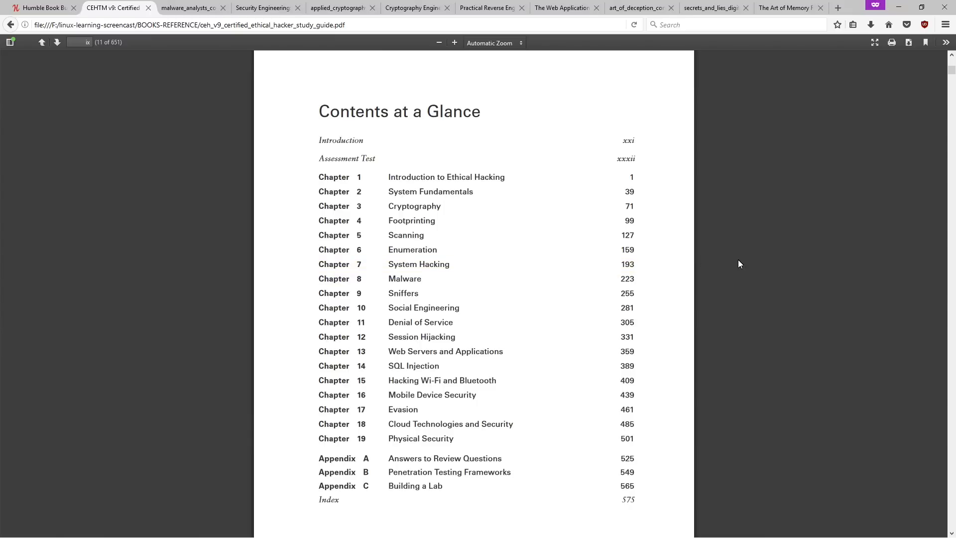
{"action": "mouse_move", "coordinate": [451, 365]}
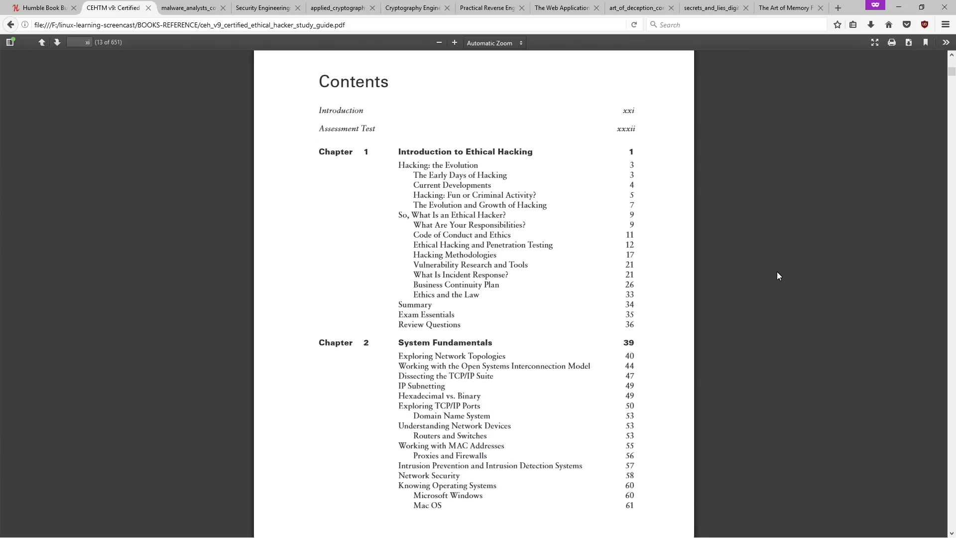
{"action": "scroll", "scroll_direction": "down", "scroll_amount": 3}
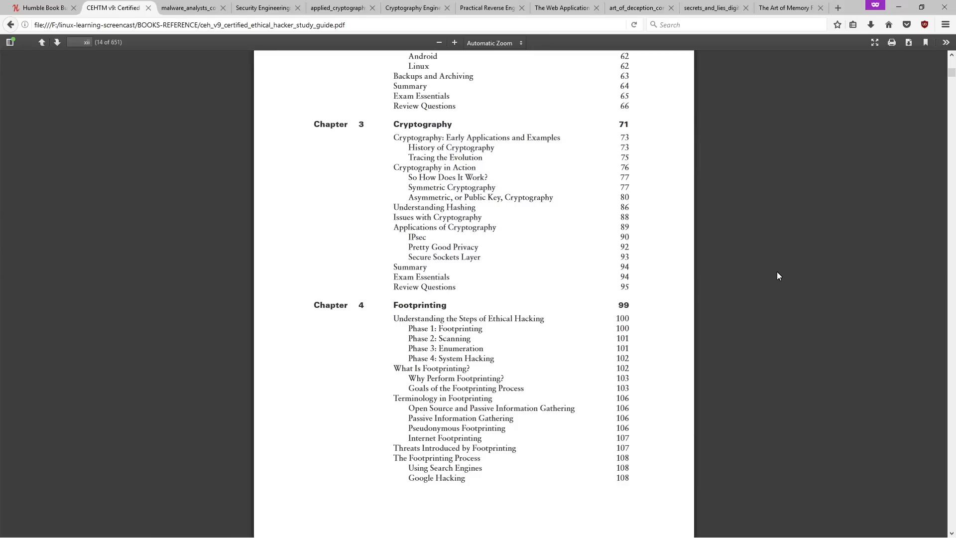
Read the Malware Analyst's Cookbook contents to Chapter 6, briefly marking the IP WHOIS recipe title.
{"action": "left_click", "coordinate": [189, 8]}
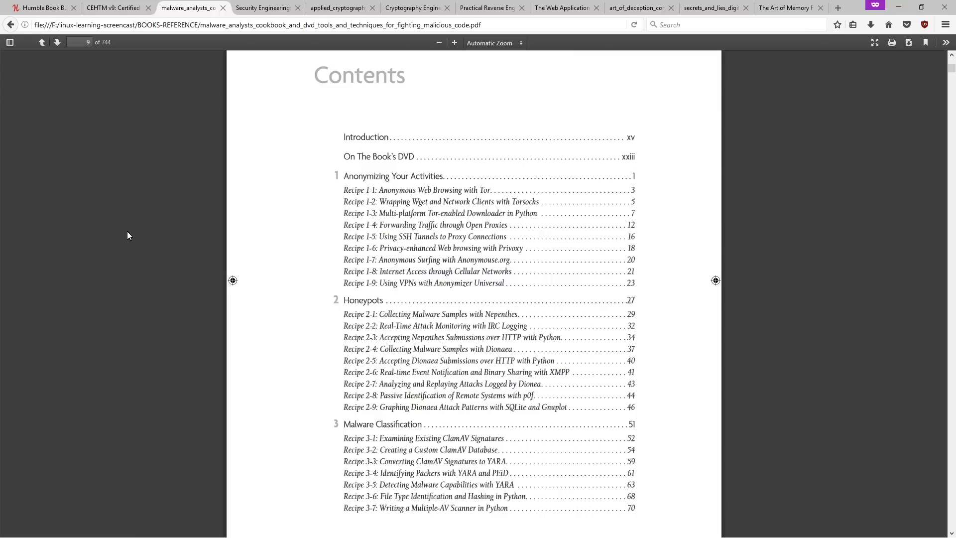
{"action": "mouse_move", "coordinate": [778, 261]}
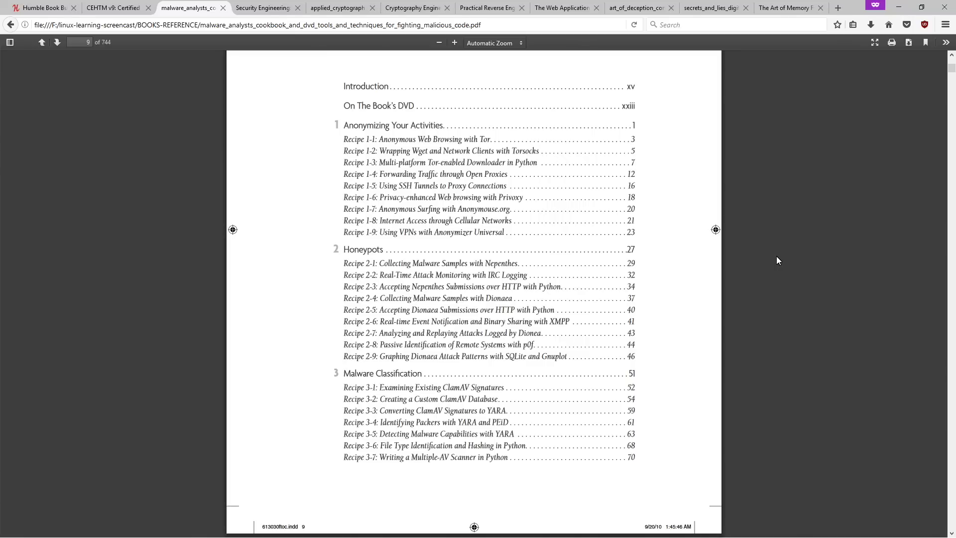
{"action": "mouse_move", "coordinate": [160, 250]}
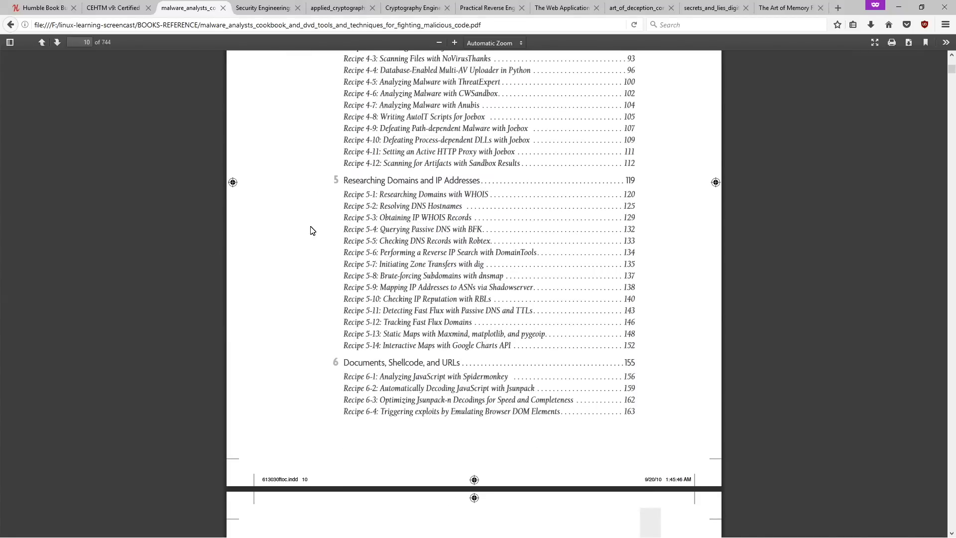
{"action": "left_click_drag", "start_coordinate": [474, 263], "coordinate": [504, 275]}
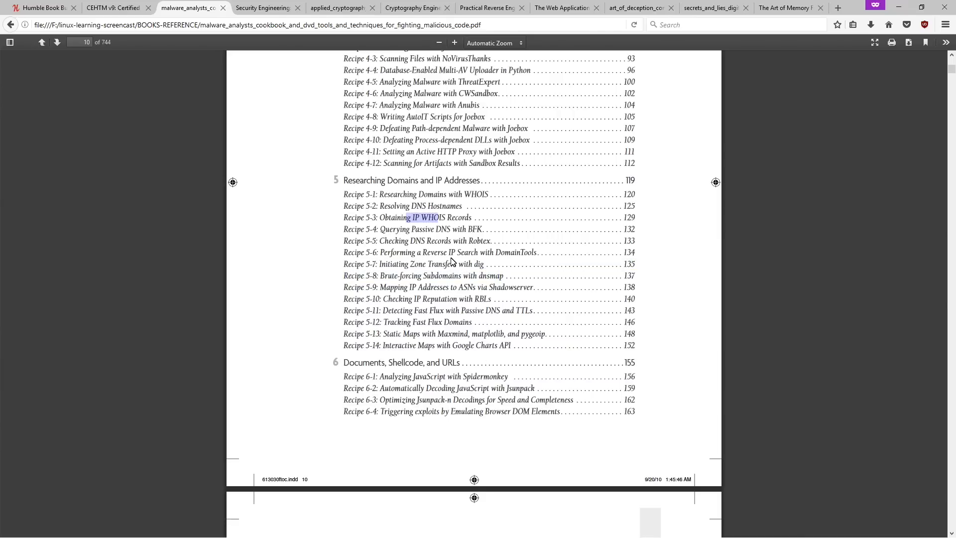
{"action": "left_click", "coordinate": [263, 7]}
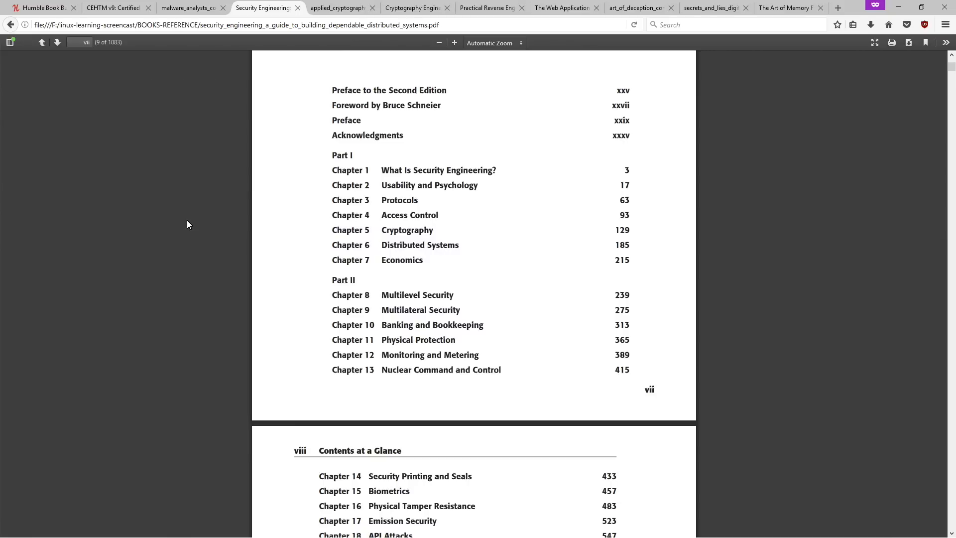
{"action": "mouse_move", "coordinate": [177, 226]}
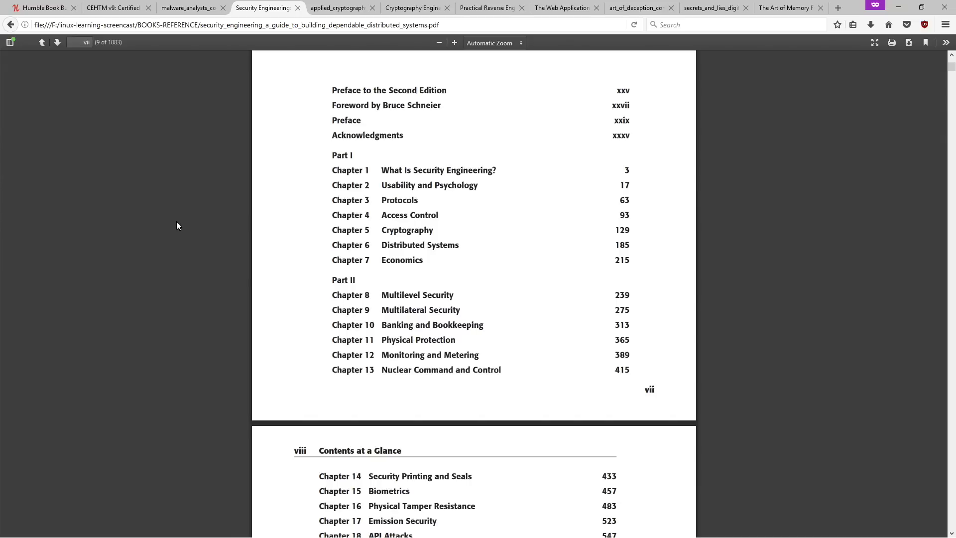
{"action": "mouse_move", "coordinate": [180, 256]}
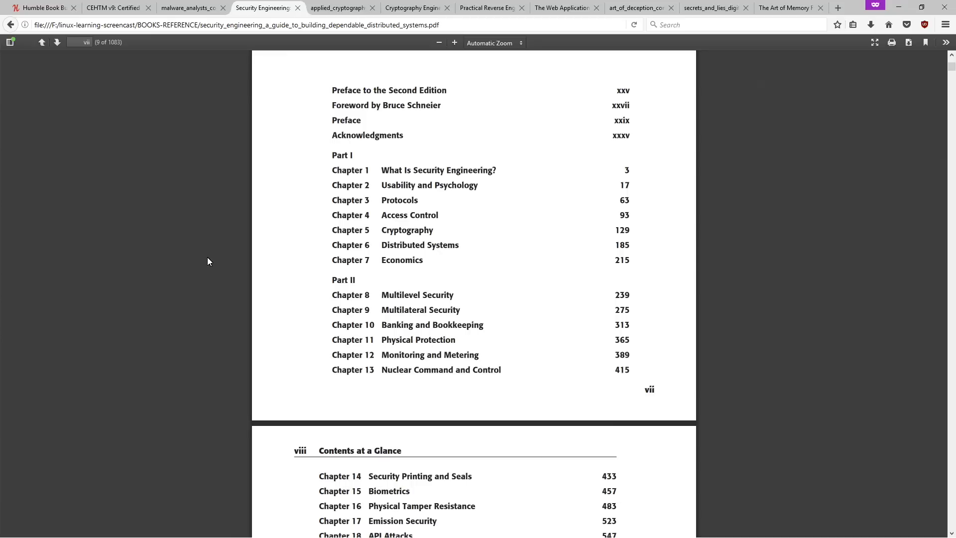
{"action": "mouse_move", "coordinate": [722, 262]}
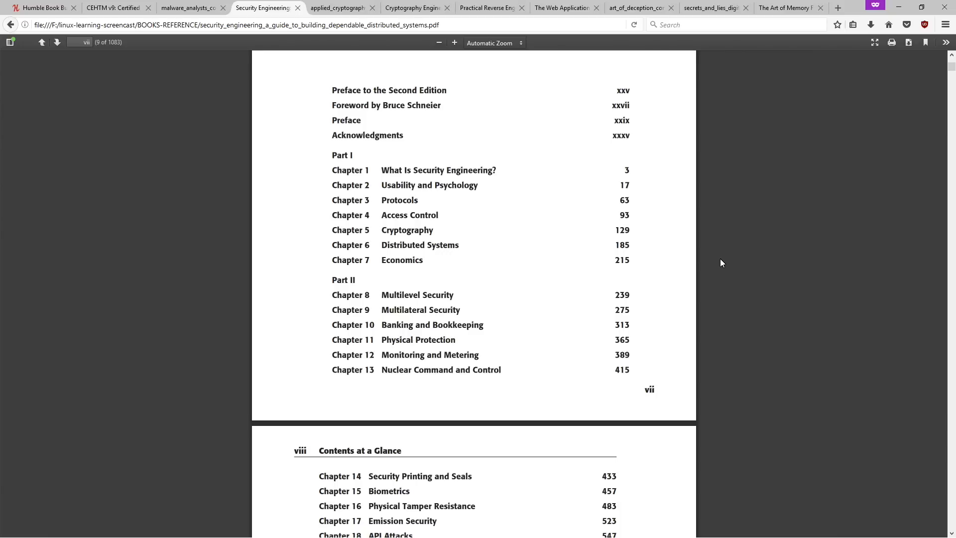
{"action": "mouse_move", "coordinate": [263, 8]}
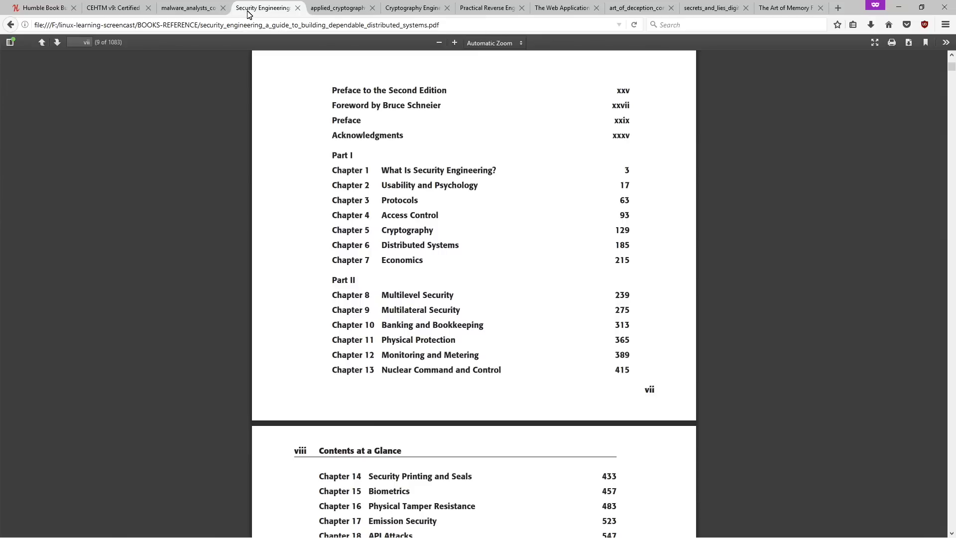
View the Applied Cryptography cover, then the Web Application Hacker's Handbook Contents at a Glance.
{"action": "left_click", "coordinate": [338, 7]}
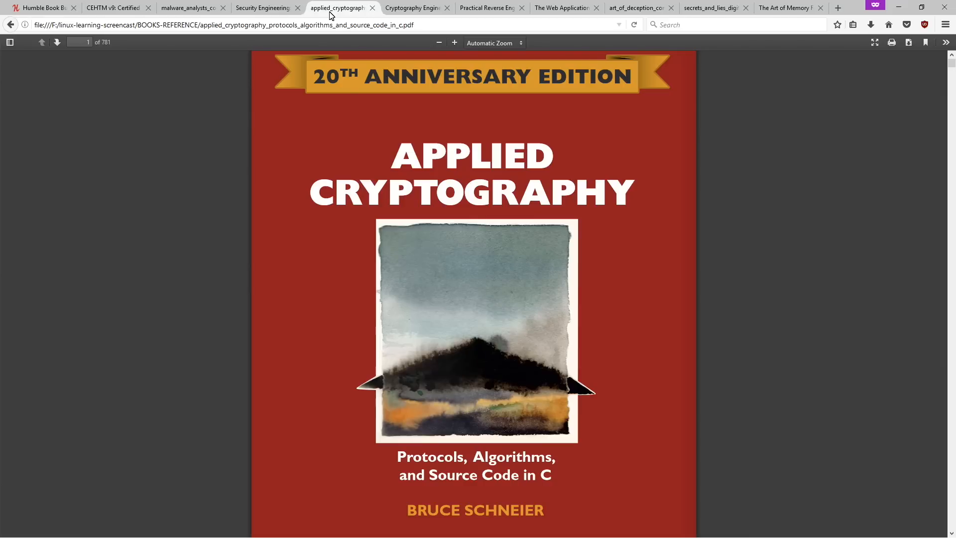
{"action": "mouse_move", "coordinate": [337, 13]}
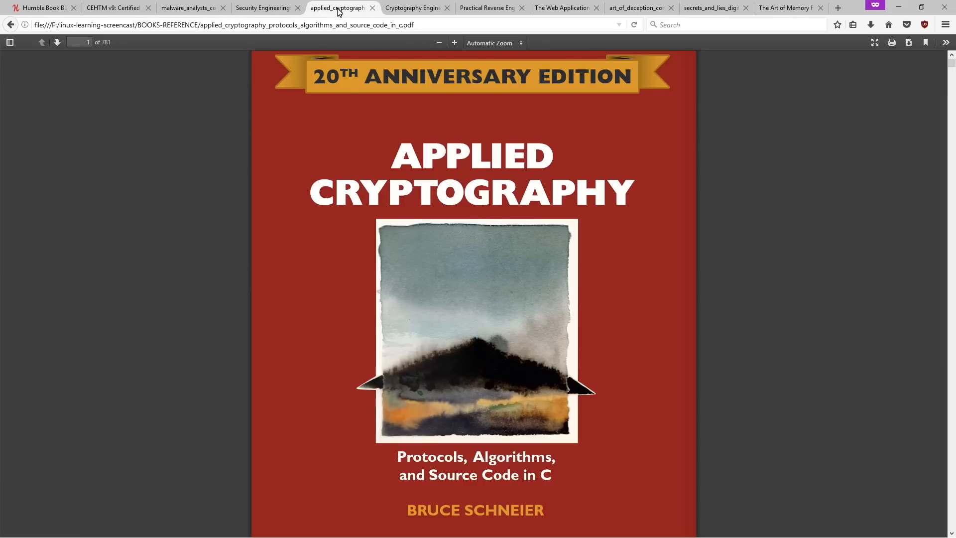
{"action": "mouse_move", "coordinate": [339, 8]}
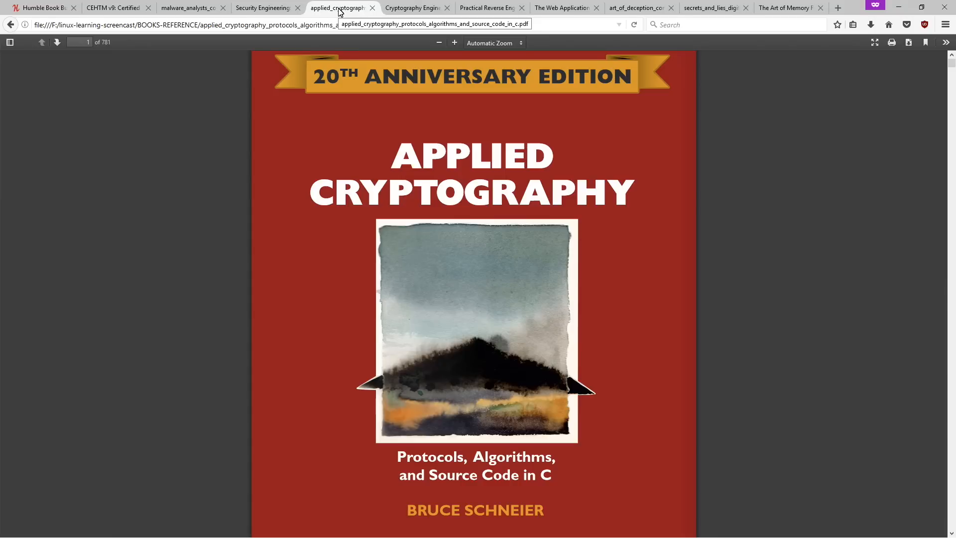
{"action": "left_click", "coordinate": [535, 7]}
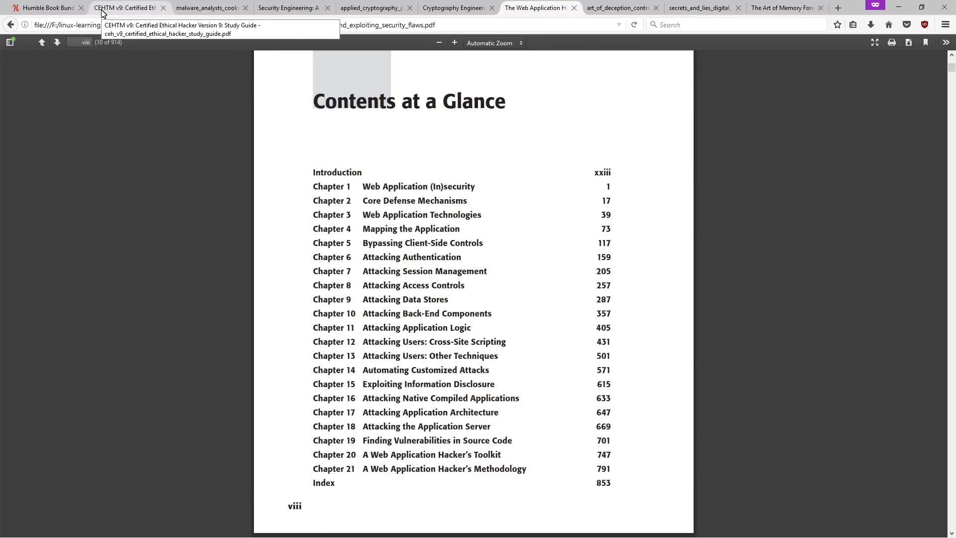
{"action": "mouse_move", "coordinate": [648, 117]}
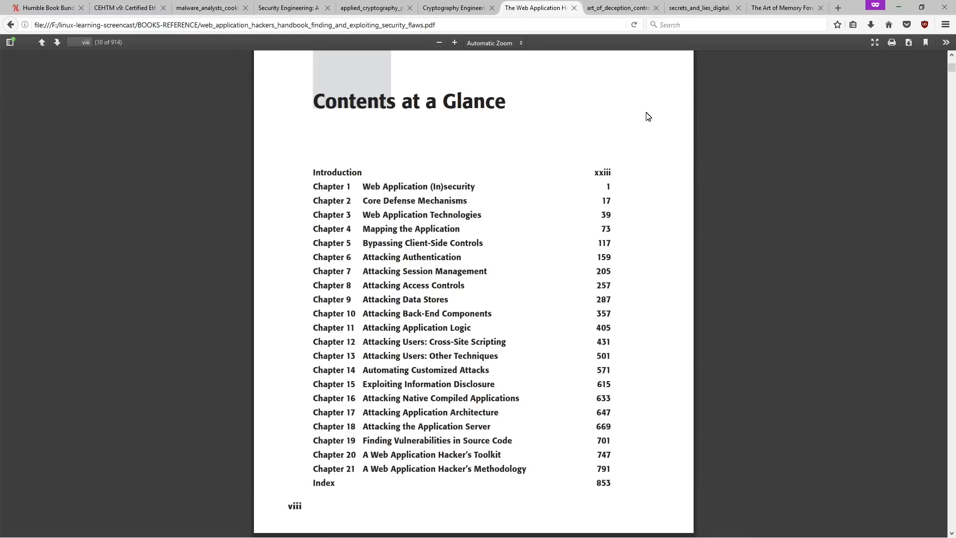
{"action": "mouse_move", "coordinate": [539, 8]}
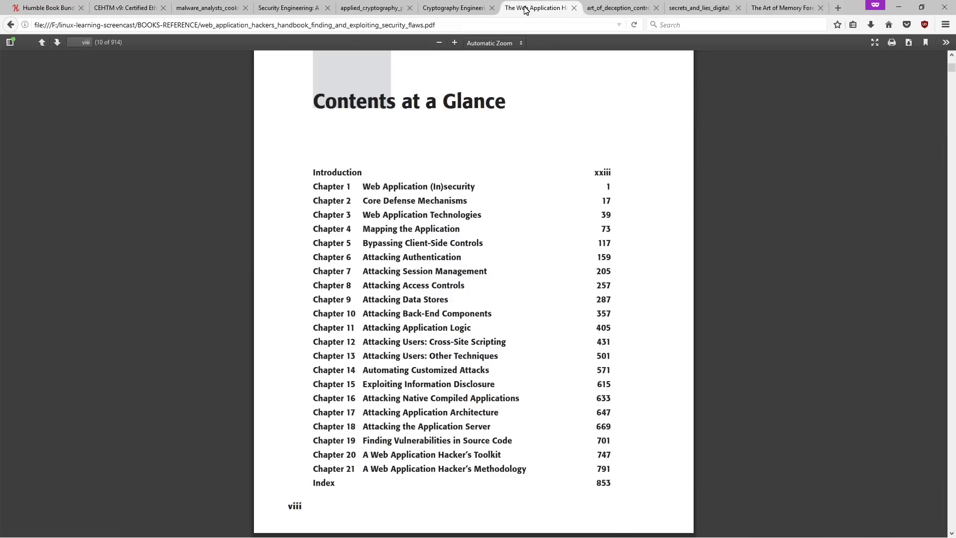
{"action": "mouse_move", "coordinate": [126, 7]}
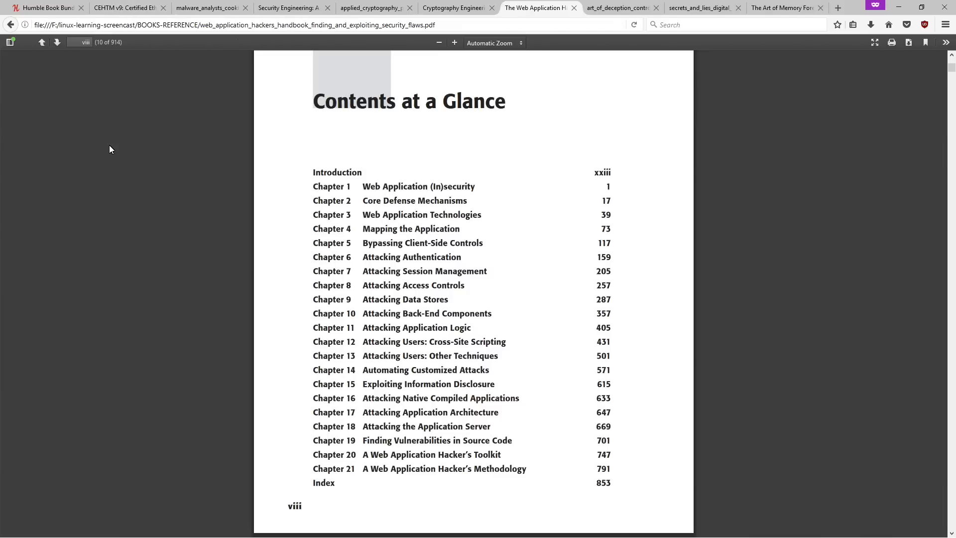
{"action": "mouse_move", "coordinate": [804, 201]}
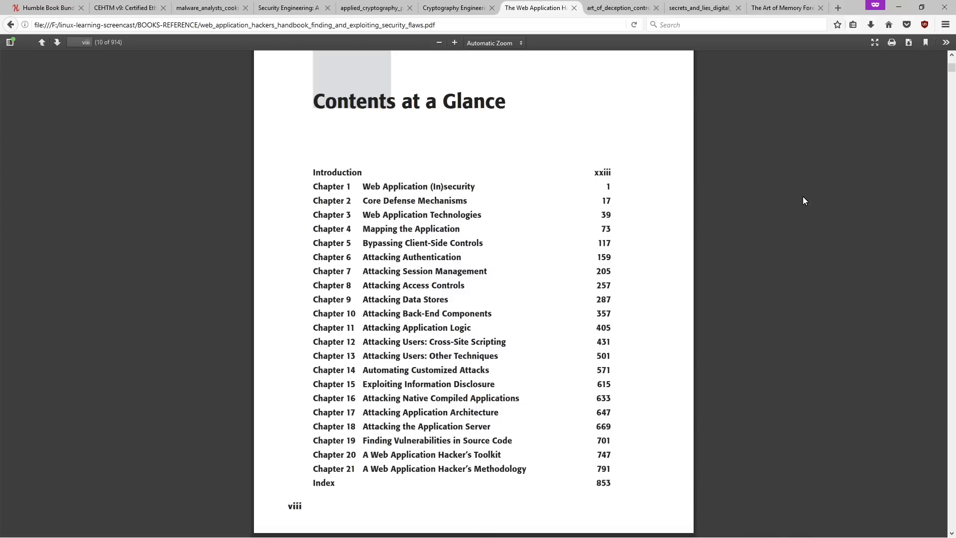
Show The Art of Deception title page down to the Wiley Publishing imprint.
{"action": "left_click", "coordinate": [616, 8]}
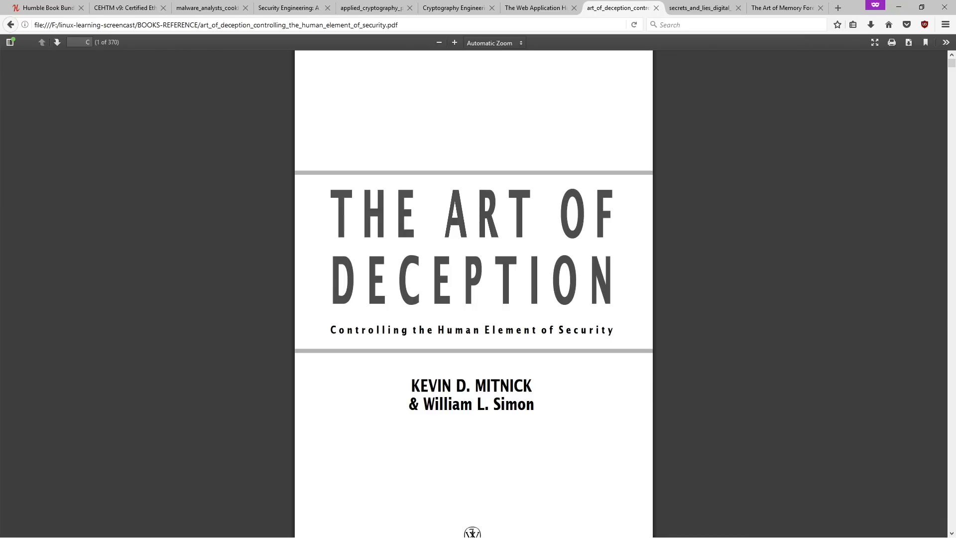
{"action": "mouse_move", "coordinate": [695, 243]}
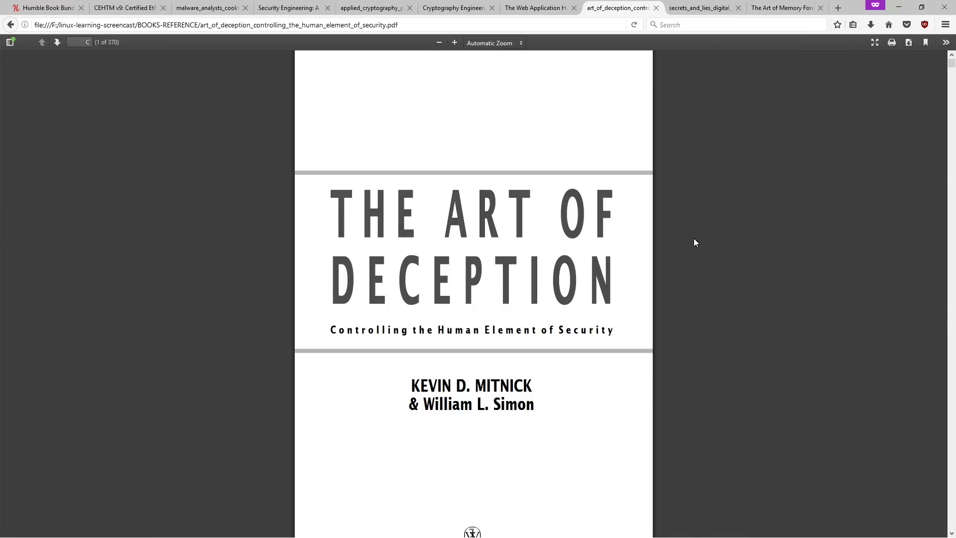
{"action": "scroll", "scroll_direction": "down", "scroll_amount": 3}
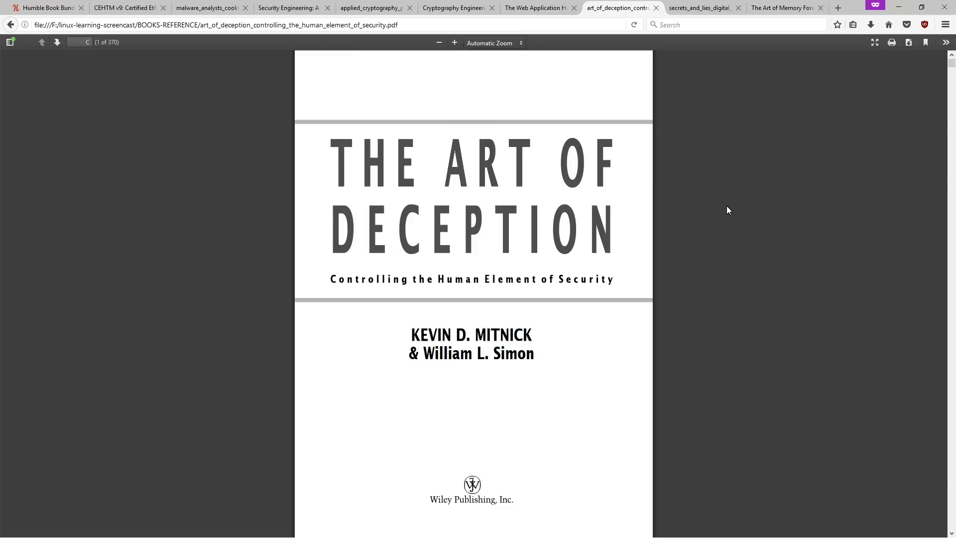
{"action": "mouse_move", "coordinate": [703, 41]}
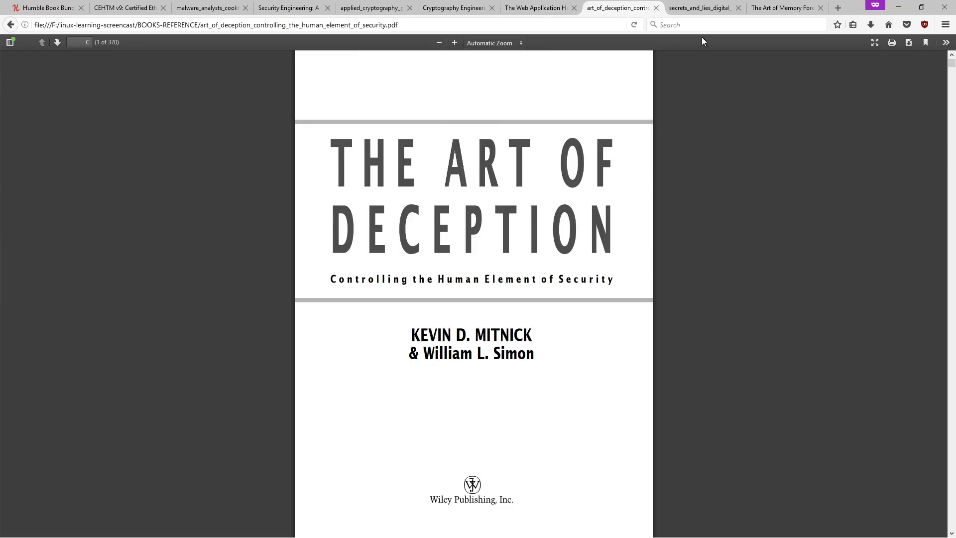
{"action": "mouse_move", "coordinate": [701, 7]}
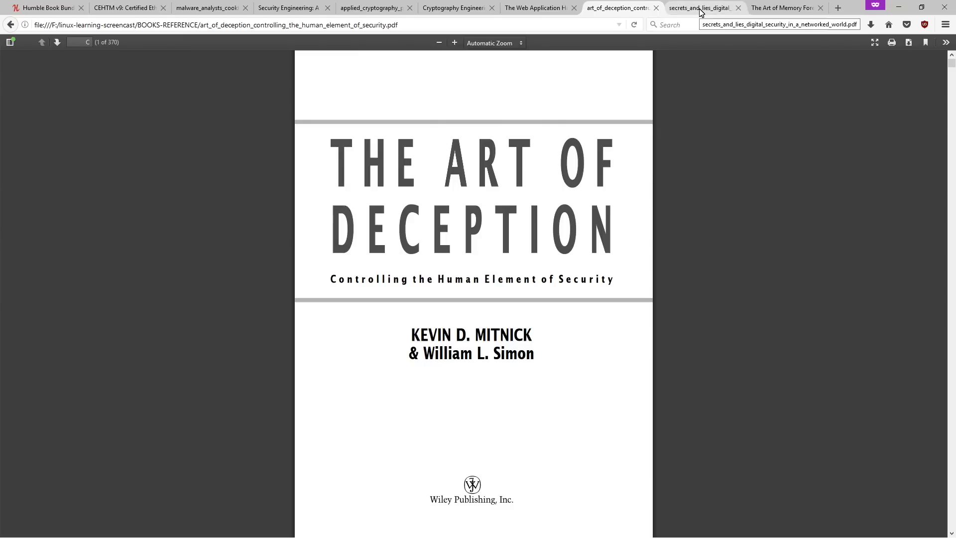
Show the title page of Bruce Schneier's Secrets and Lies, 15th Anniversary Edition.
{"action": "left_click", "coordinate": [701, 7]}
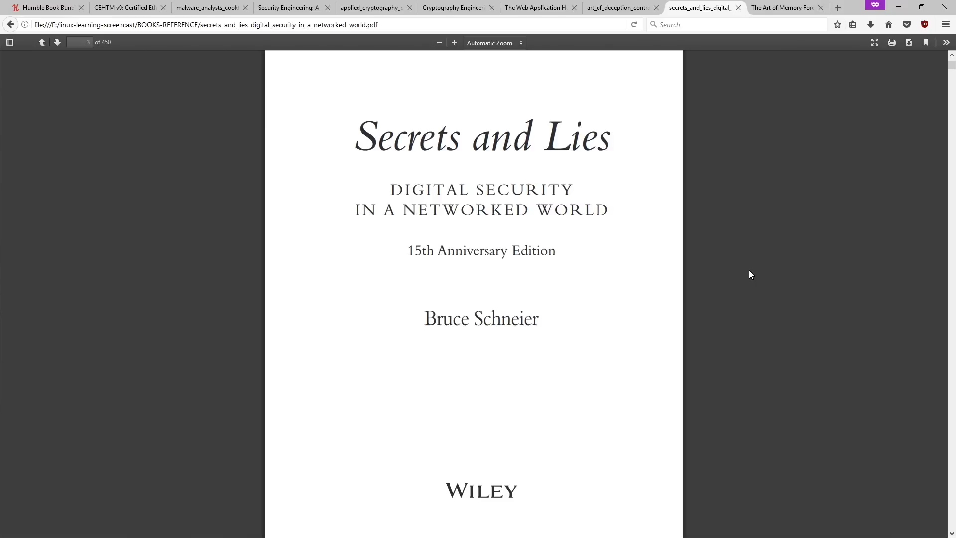
{"action": "mouse_move", "coordinate": [786, 8]}
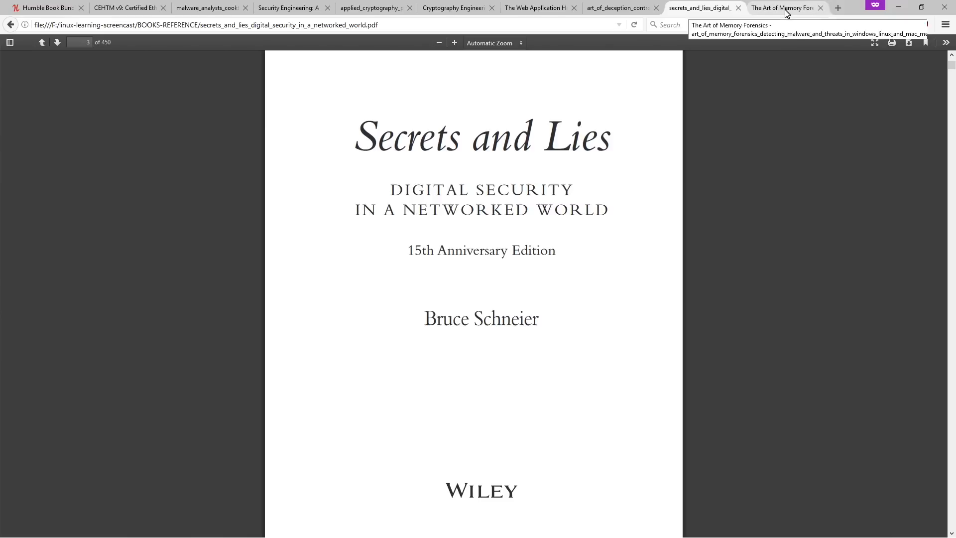
{"action": "mouse_move", "coordinate": [32, 222]}
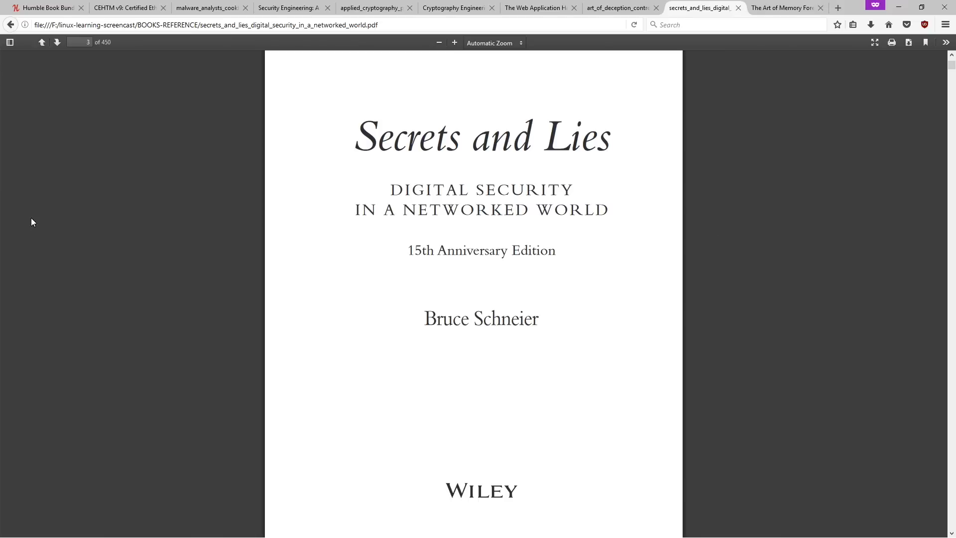
Scroll The Art of Memory Forensics table of contents through Chapter 18 on Windows GUI.
{"action": "left_click", "coordinate": [782, 8]}
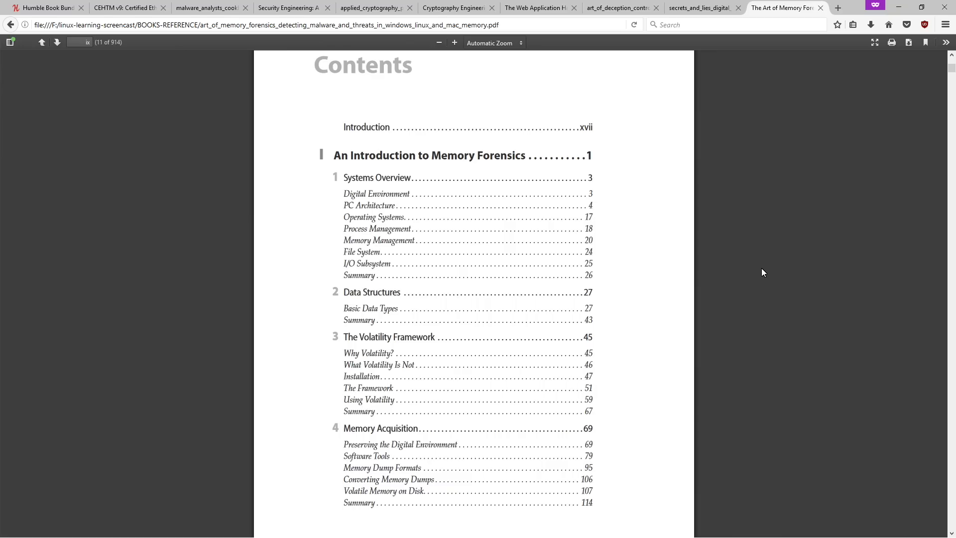
{"action": "scroll", "scroll_direction": "down", "scroll_amount": 3}
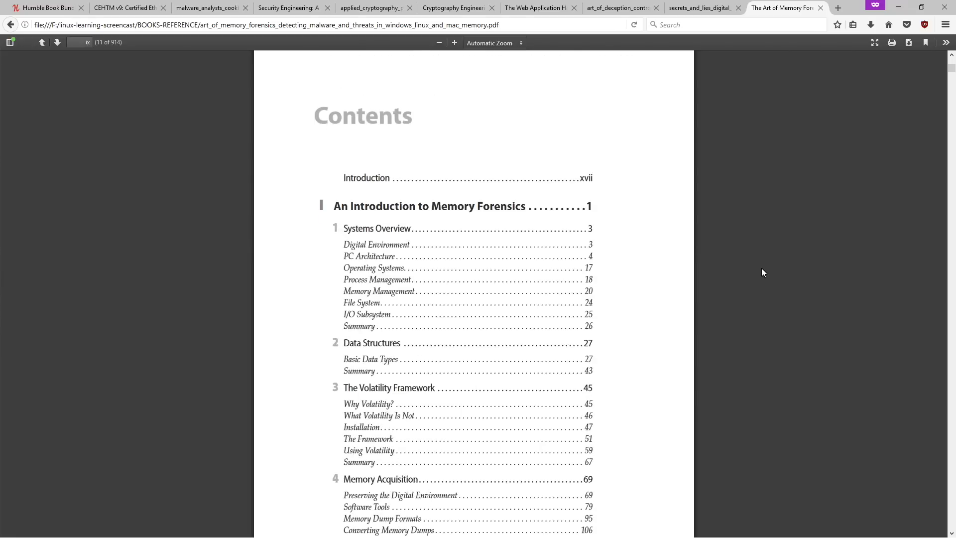
{"action": "scroll", "scroll_direction": "down", "scroll_amount": 3}
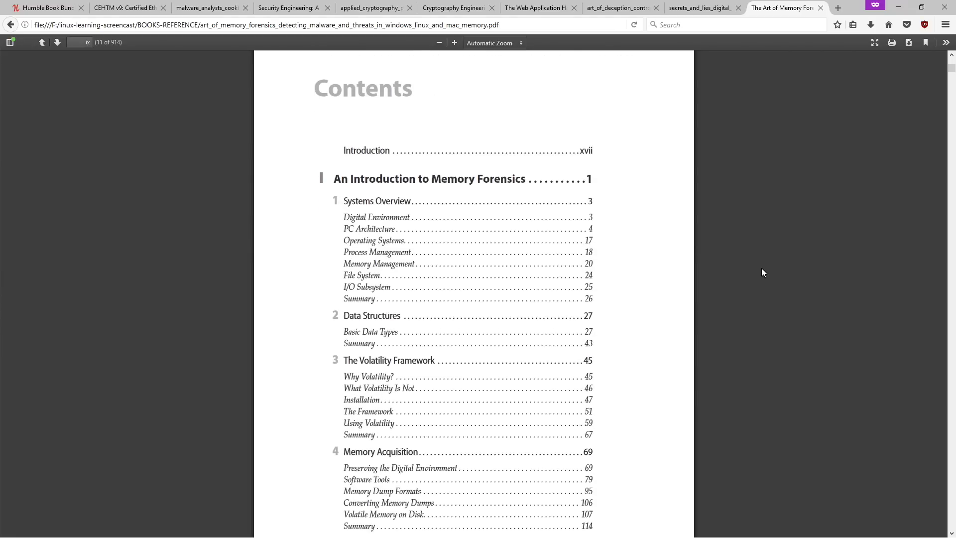
{"action": "scroll", "scroll_direction": "down", "scroll_amount": 3}
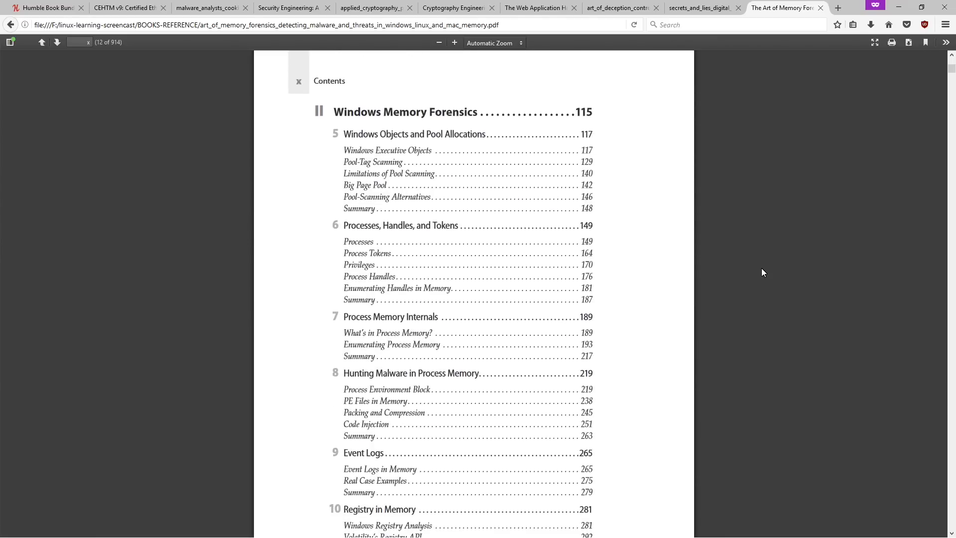
{"action": "scroll", "scroll_direction": "down", "scroll_amount": 3}
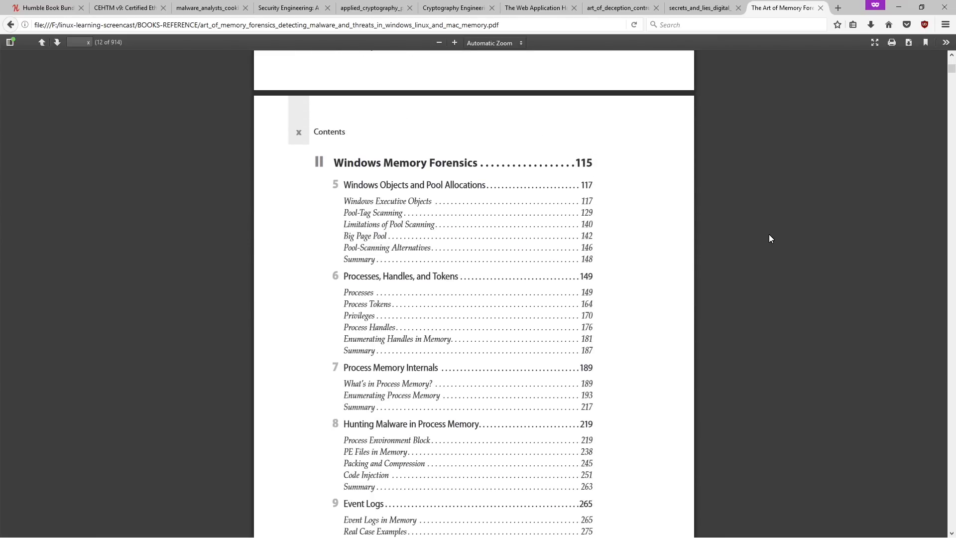
{"action": "scroll", "scroll_direction": "down", "scroll_amount": 3}
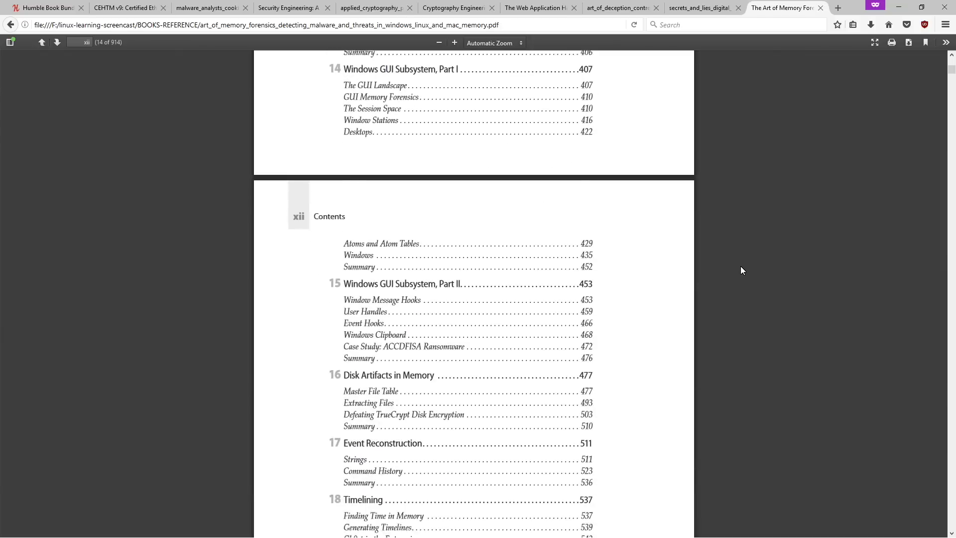
{"action": "scroll", "scroll_direction": "down", "scroll_amount": 3}
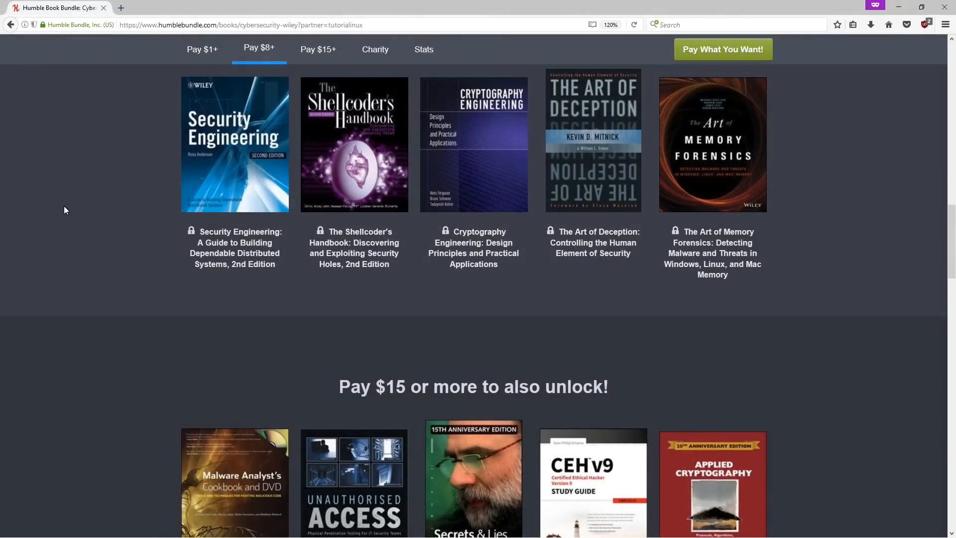
{"action": "mouse_move", "coordinate": [67, 203]}
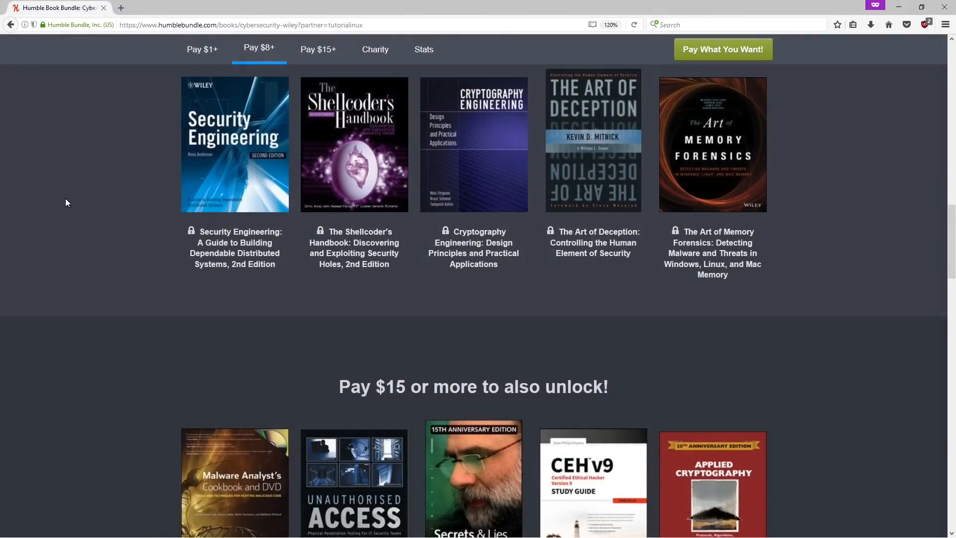
Select the ?partner=tutorialinux referral tag in the Humble Bundle page address.
{"action": "left_click", "coordinate": [381, 25]}
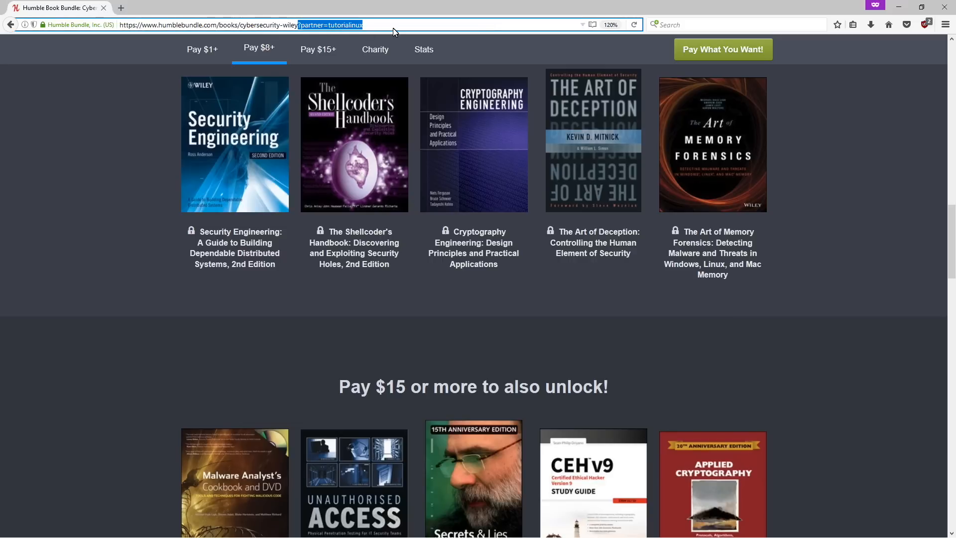
{"action": "mouse_move", "coordinate": [308, 31]}
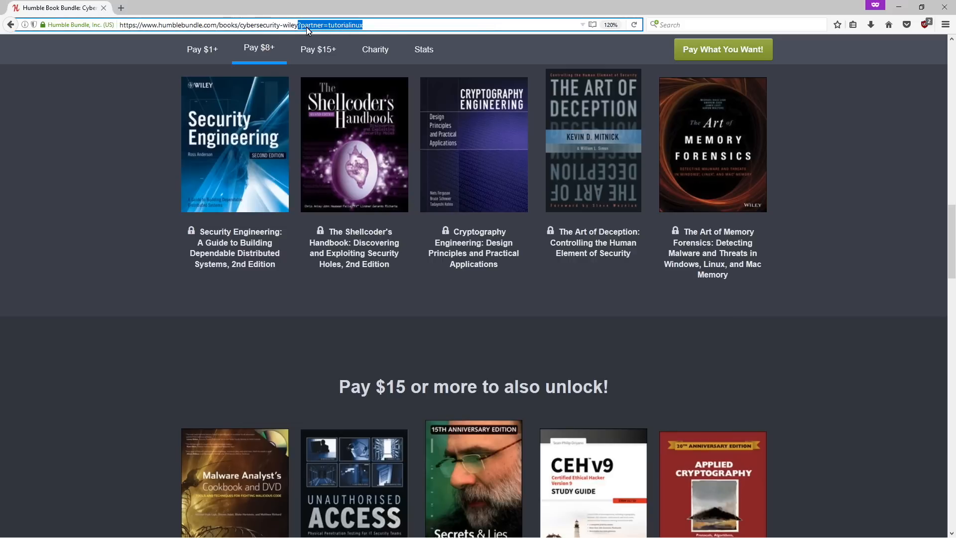